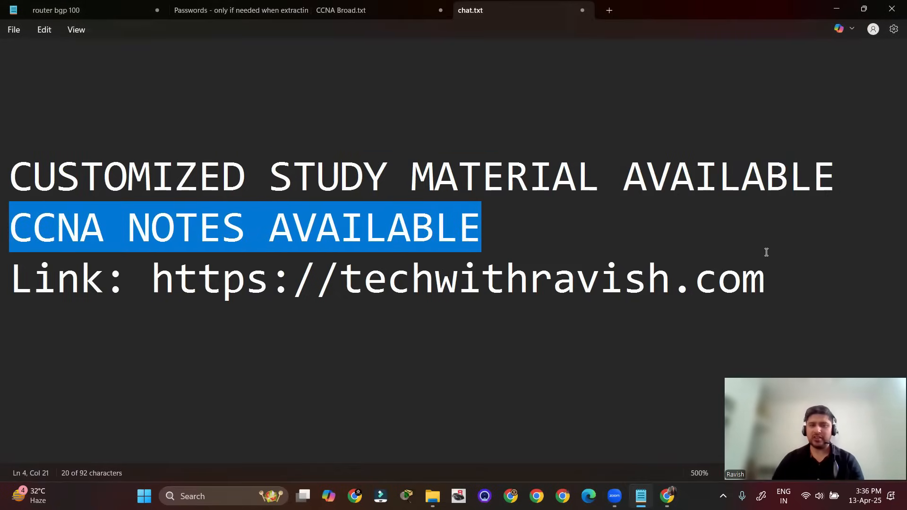
Browse the CCNA notes page down to the samples and choose Buy For $10.
click(329, 252)
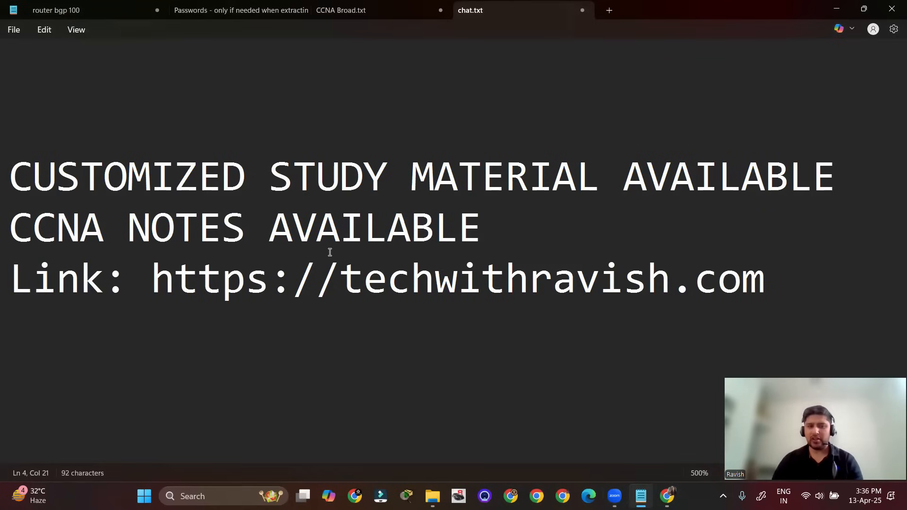
drag(151, 278, 766, 278)
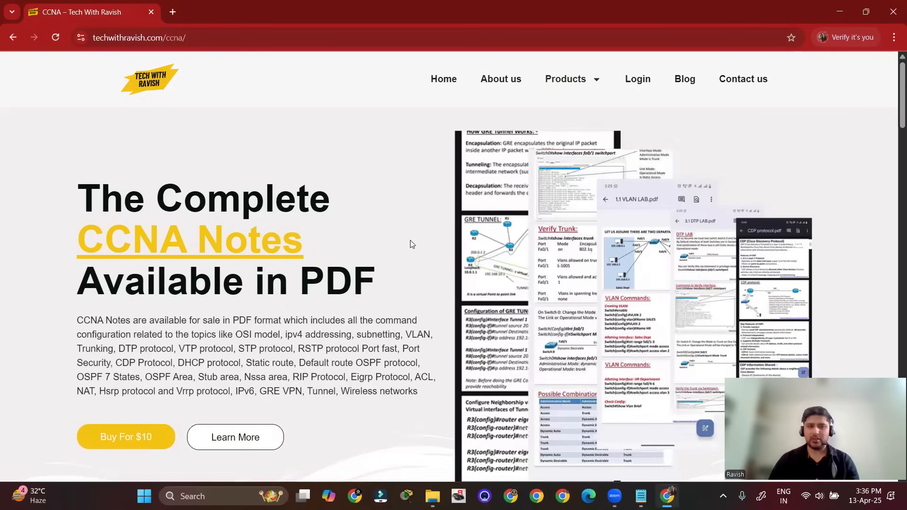
scroll(down, 3)
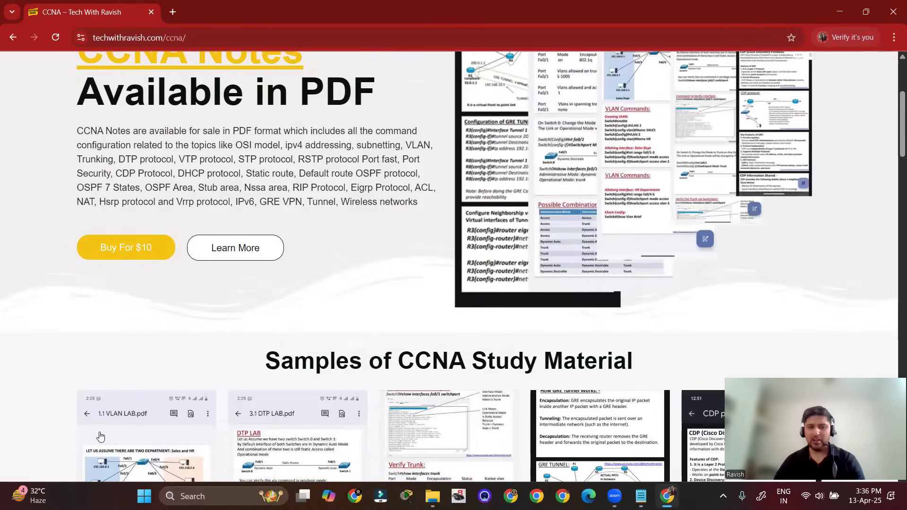
click(126, 248)
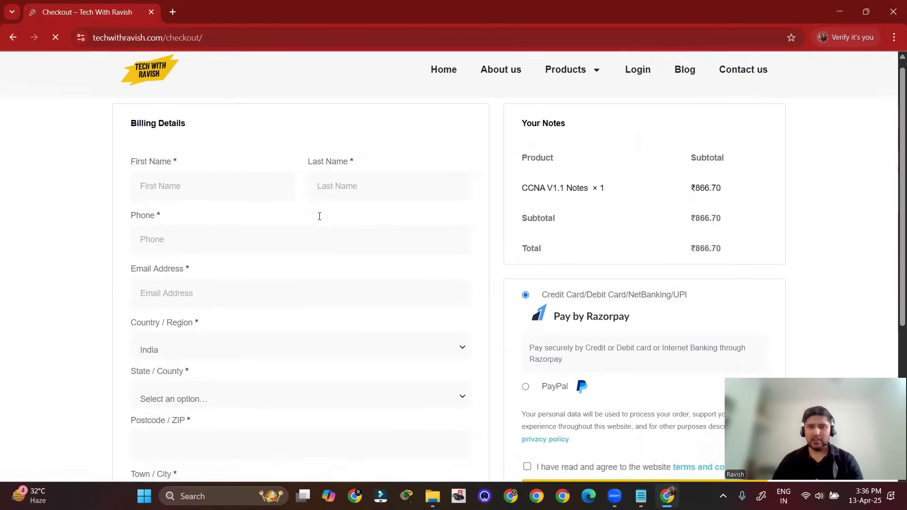
Review the CCNA V1.1 Notes checkout at ₹866.70, then switch toward the NOTES window.
scroll(down, 3)
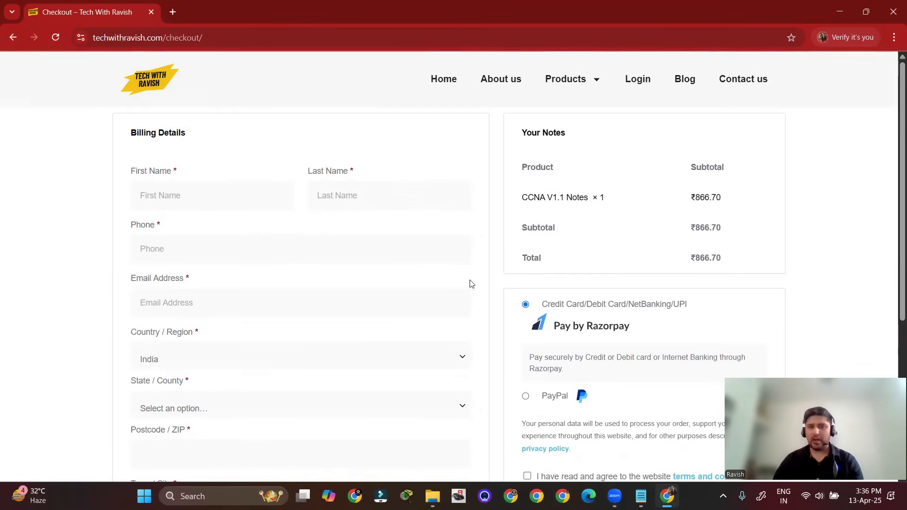
scroll(down, 3)
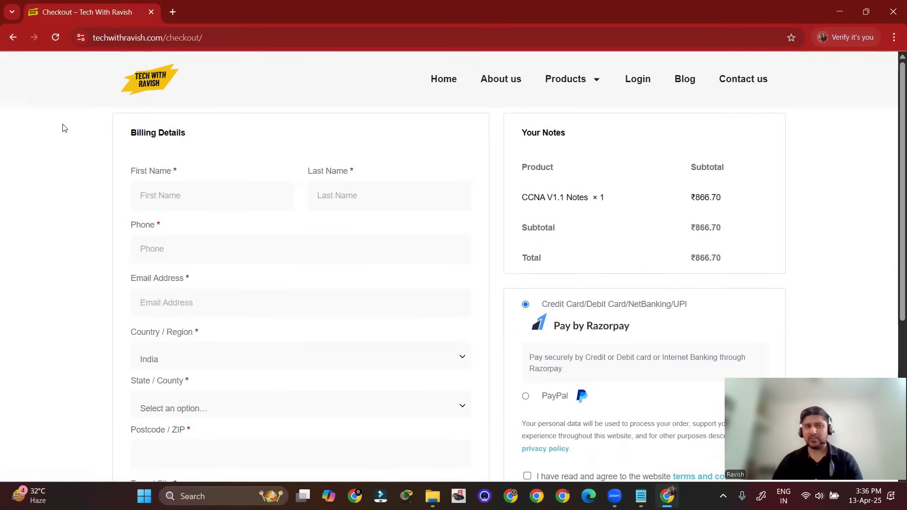
key(alt+tab)
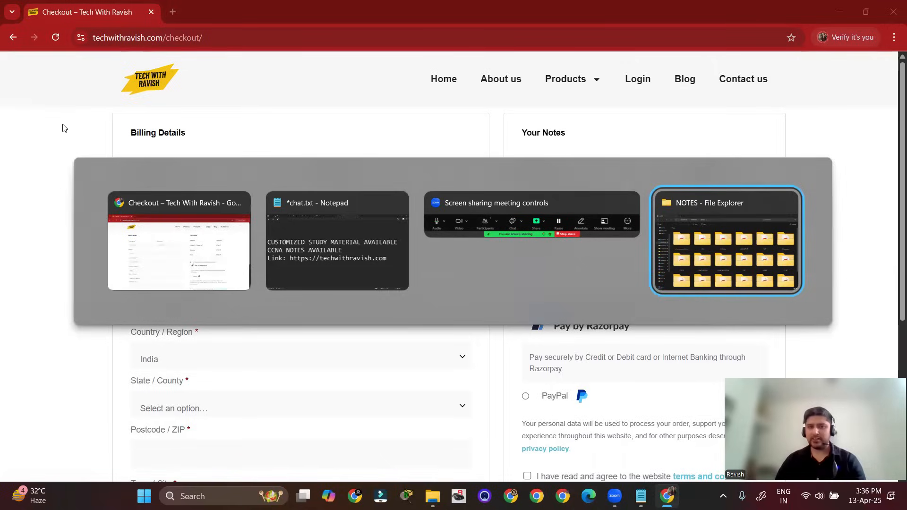
Open the 1 VLAN PDF from the NOTES folder's 3. VLAN DTP VTP subfolder.
click(726, 240)
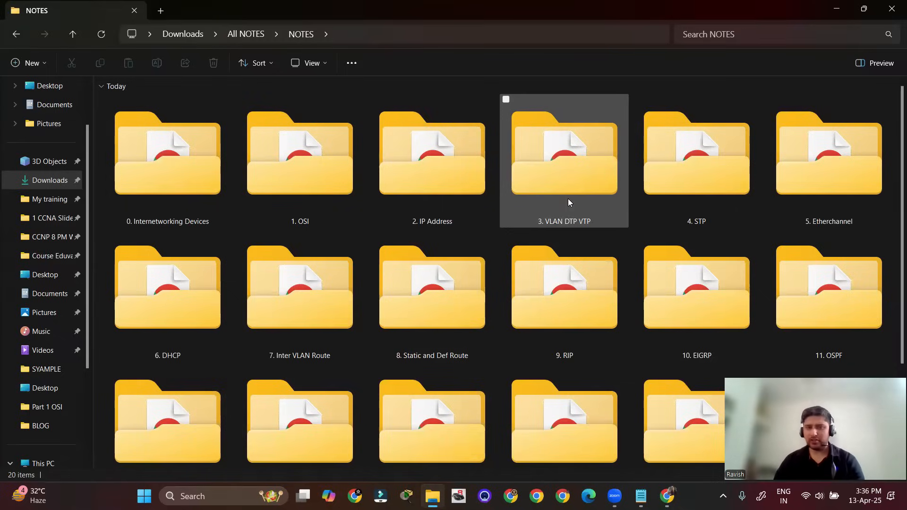
double_click(563, 153)
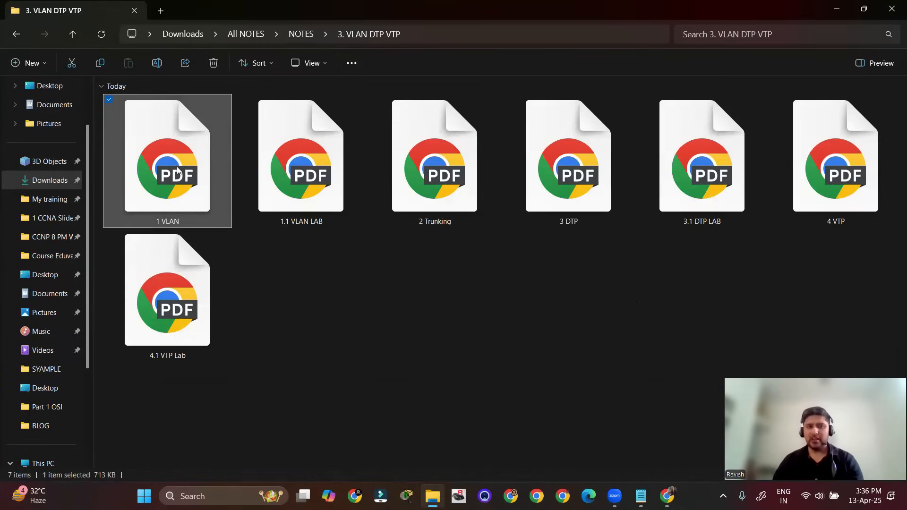
double_click(168, 160)
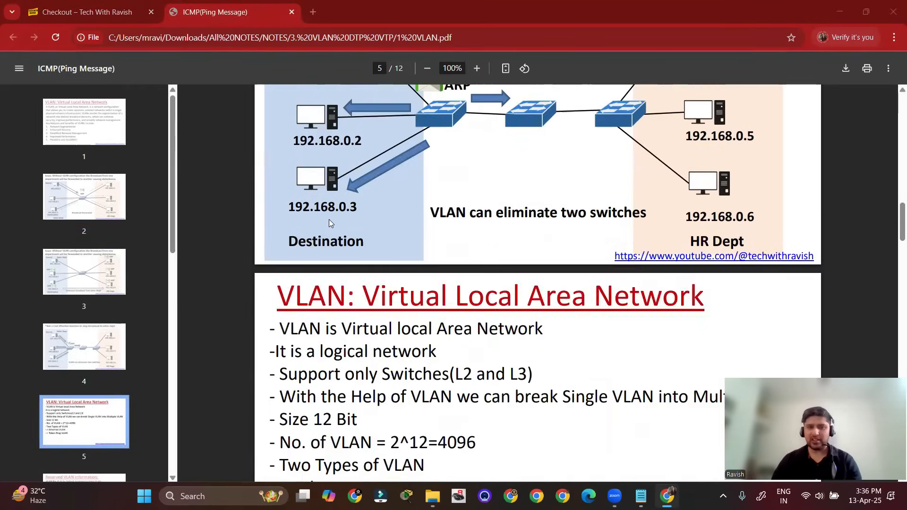
mouse_move(337, 191)
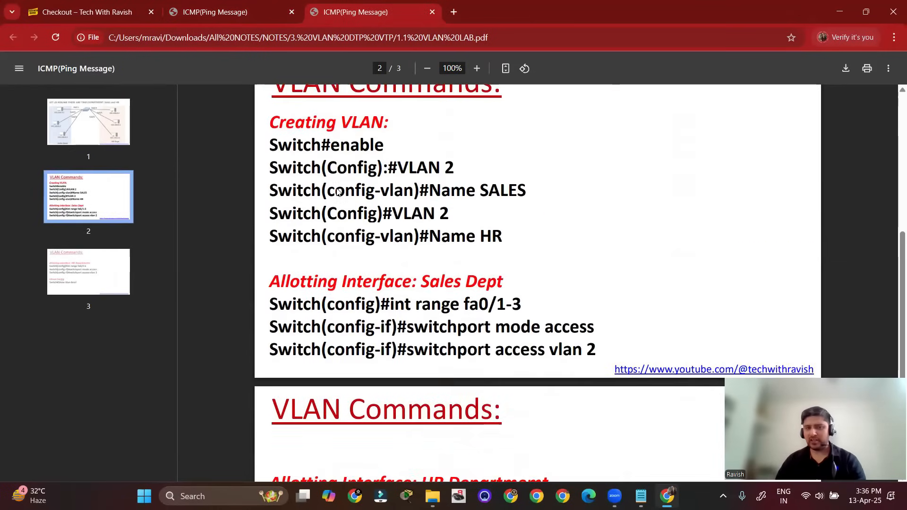
Scroll the 1 VLAN PDF, then browse the 1.1 VLAN LAB and 3.1 DTP LAB PDFs.
scroll(down, 3)
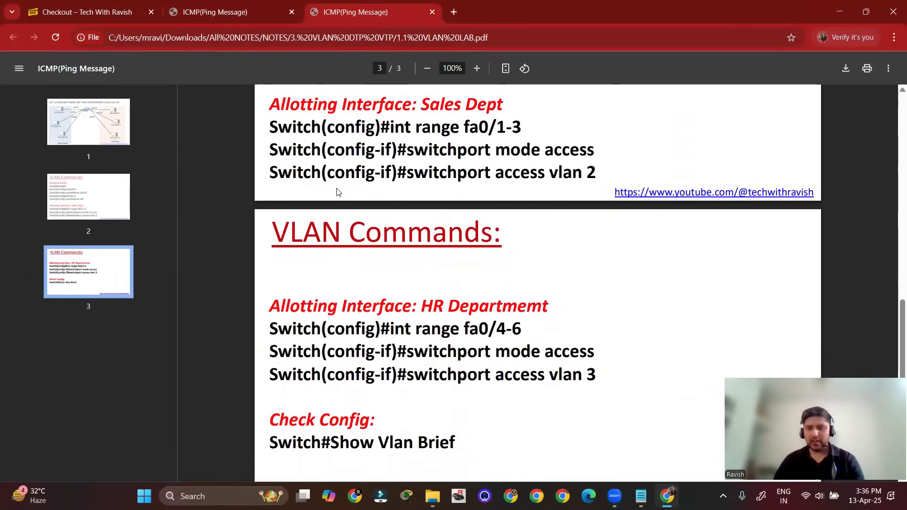
key(alt+tab)
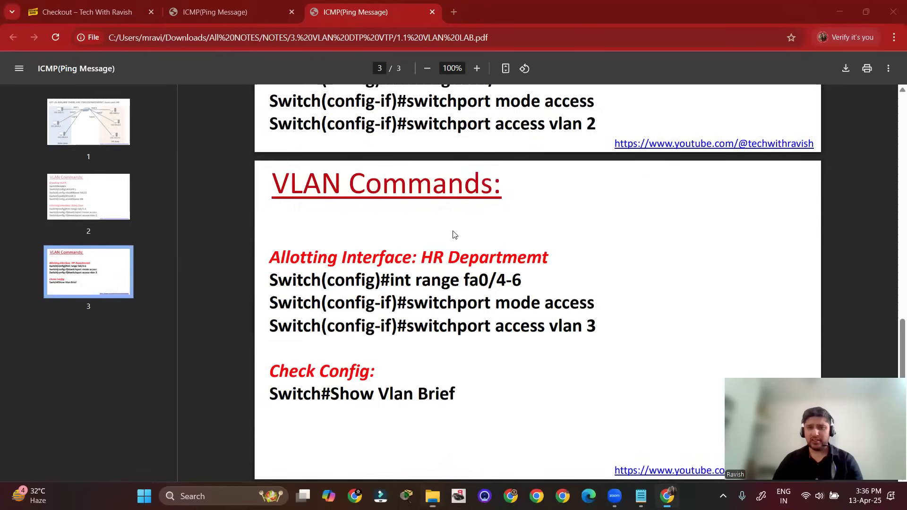
click(453, 12)
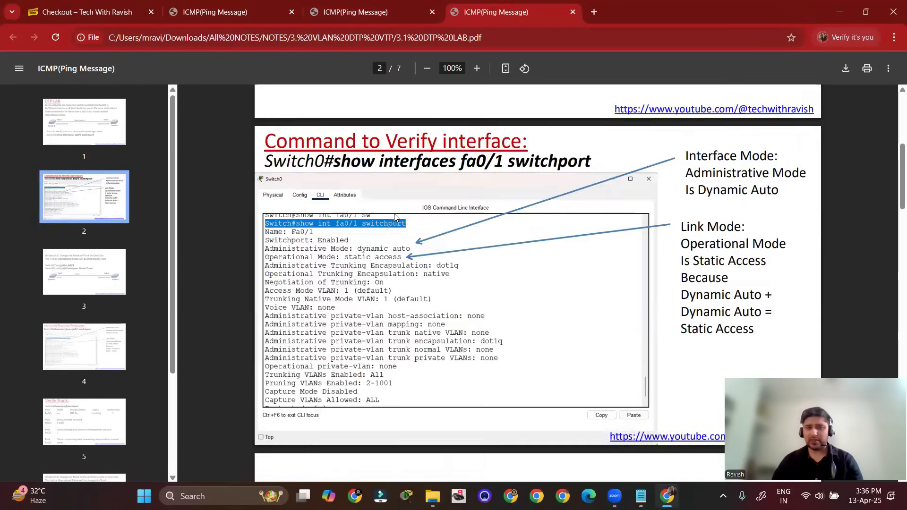
scroll(down, 3)
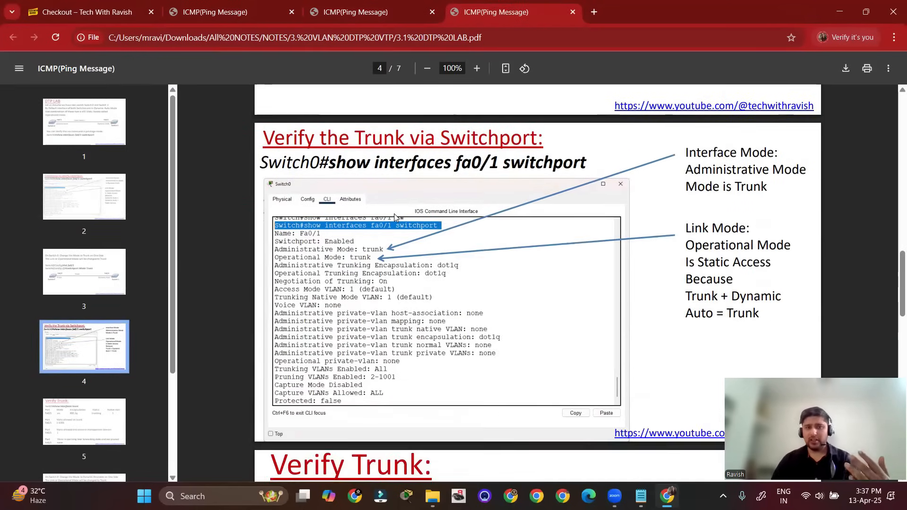
scroll(down, 3)
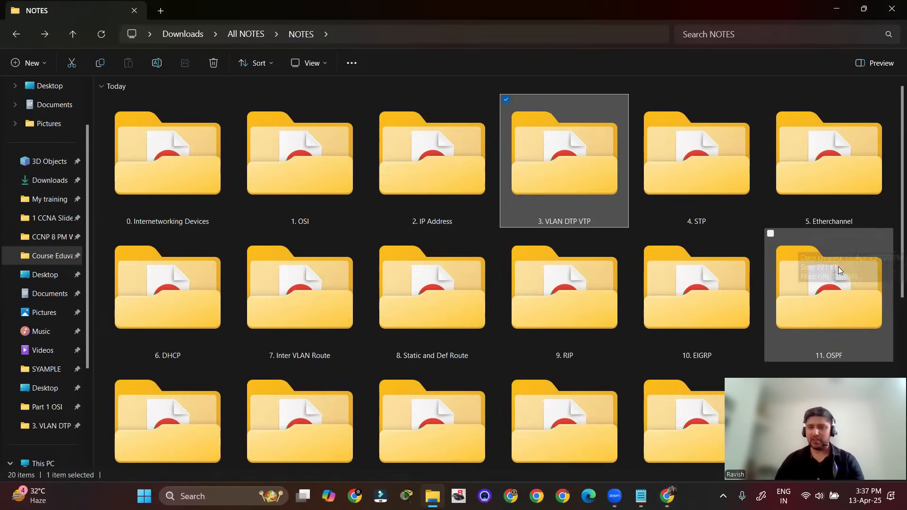
Open the 11. OSPF folder and select the OSPF DR BDR ELECTION PDF.
double_click(828, 291)
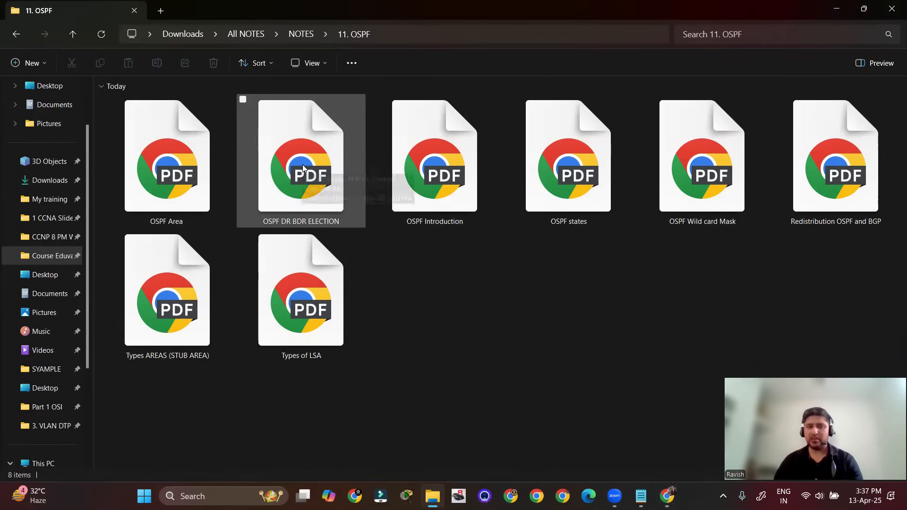
click(300, 160)
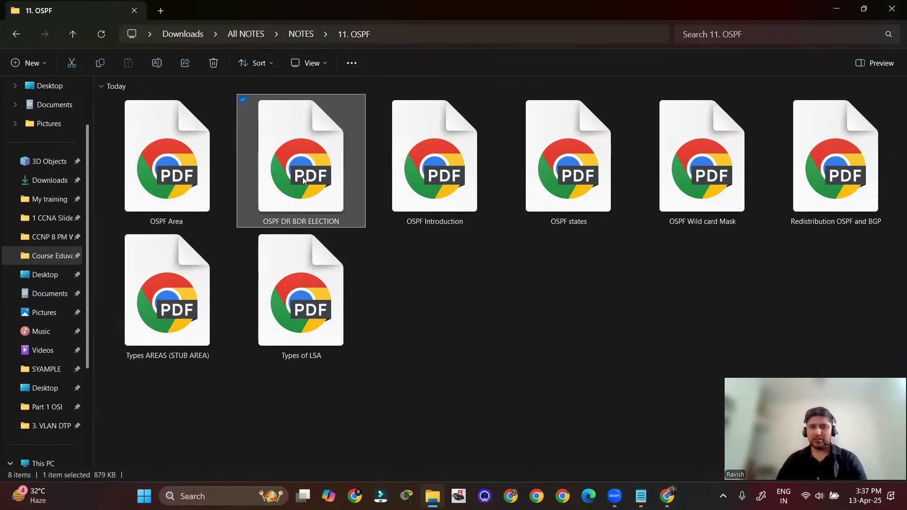
Open and scroll the OSPF DR BDR ELECTION PDF, then the OSPF states PDF.
double_click(301, 160)
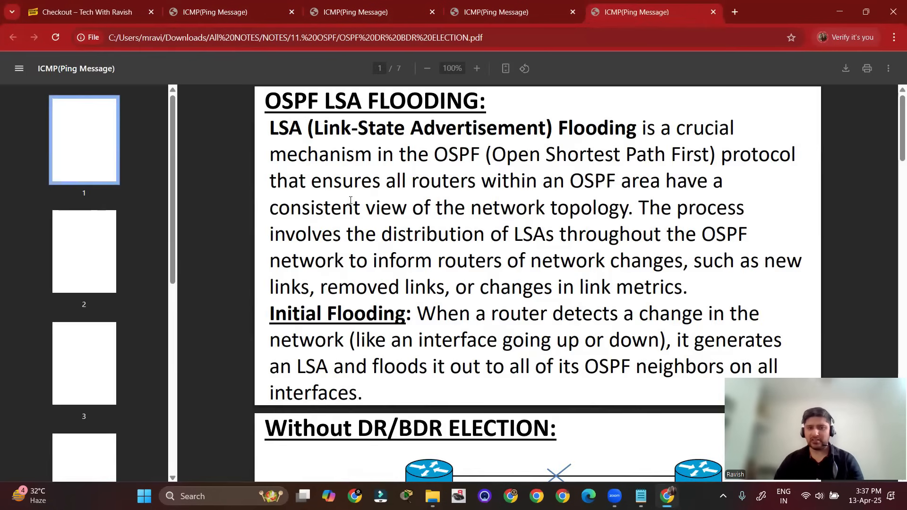
scroll(down, 3)
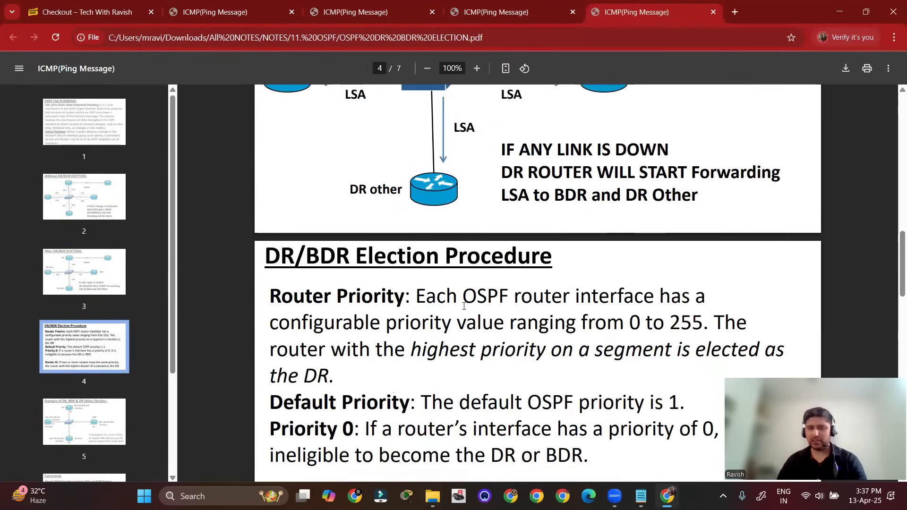
key(alt+tab)
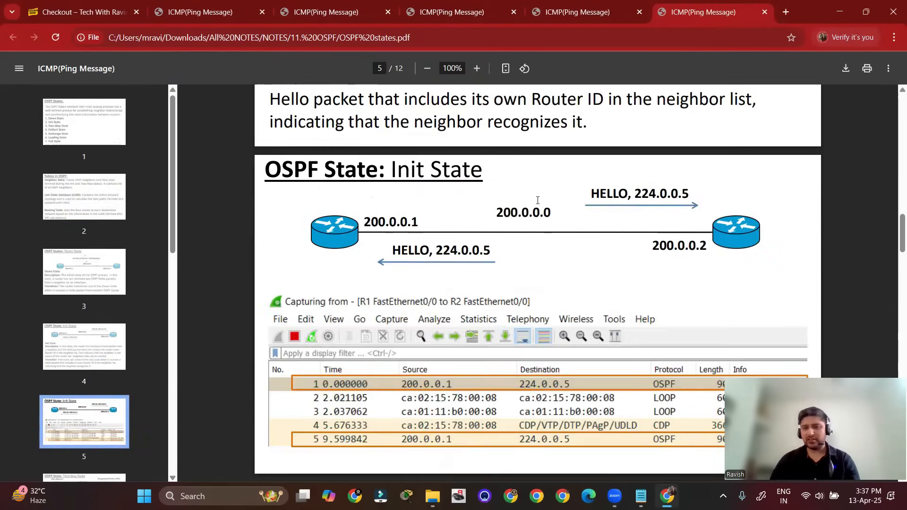
scroll(down, 3)
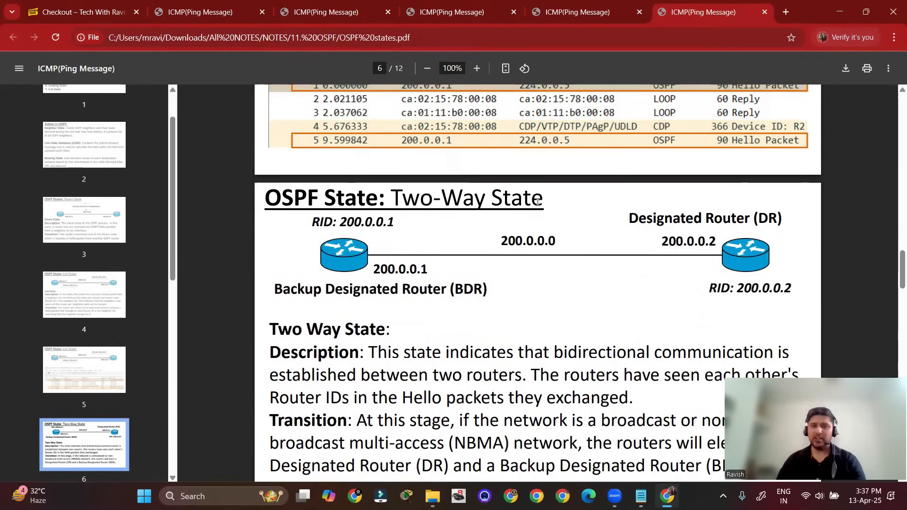
scroll(down, 3)
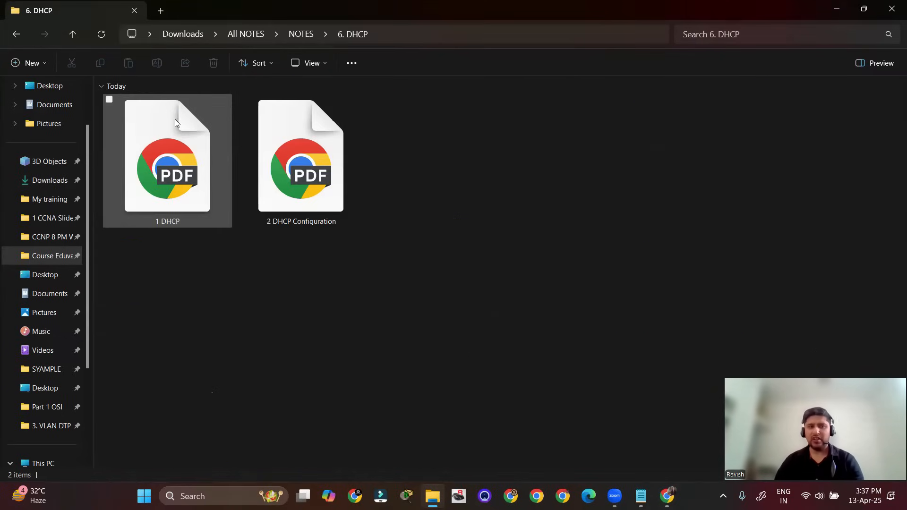
Enter the 6. DHCP folder, listing 1 DHCP and 2 DHCP Configuration PDFs.
click(300, 163)
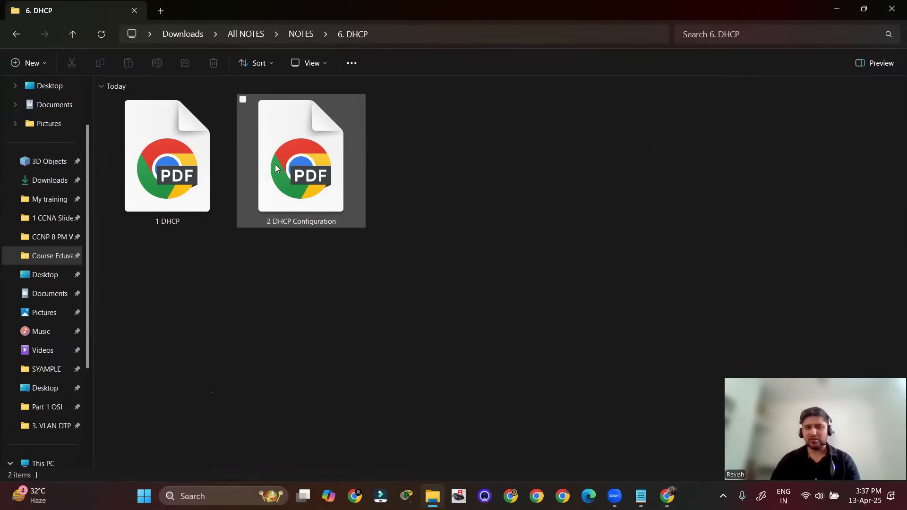